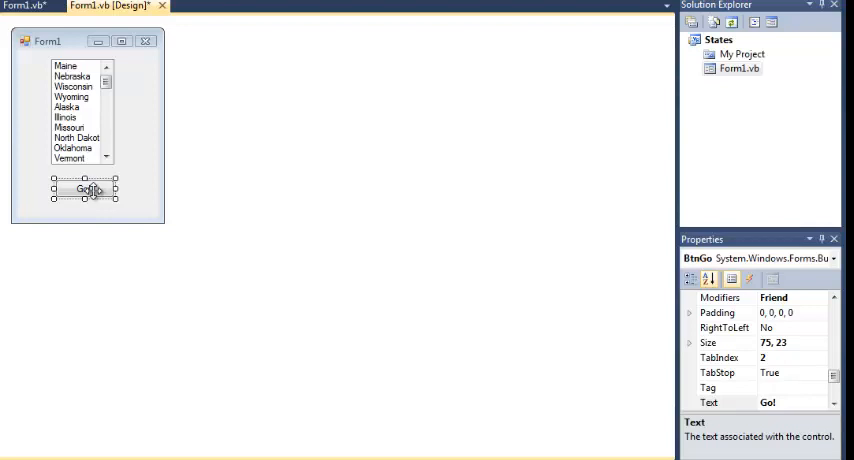
{"action": "mouse_move", "coordinate": [140, 158]}
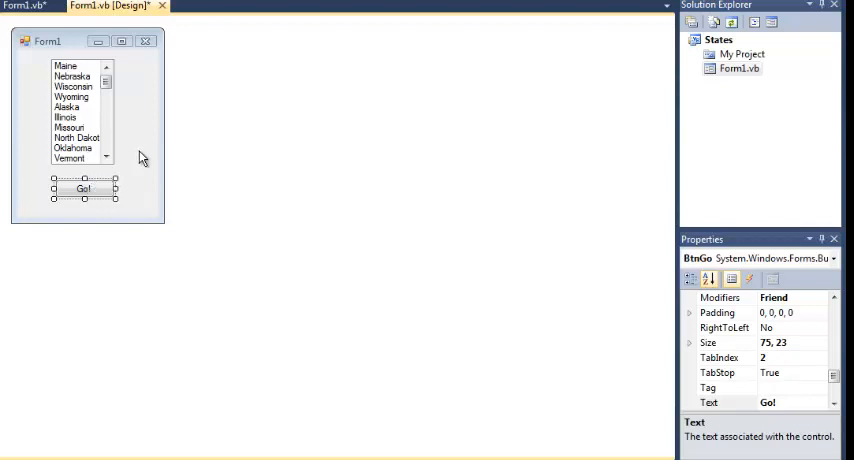
{"action": "mouse_move", "coordinate": [130, 156]}
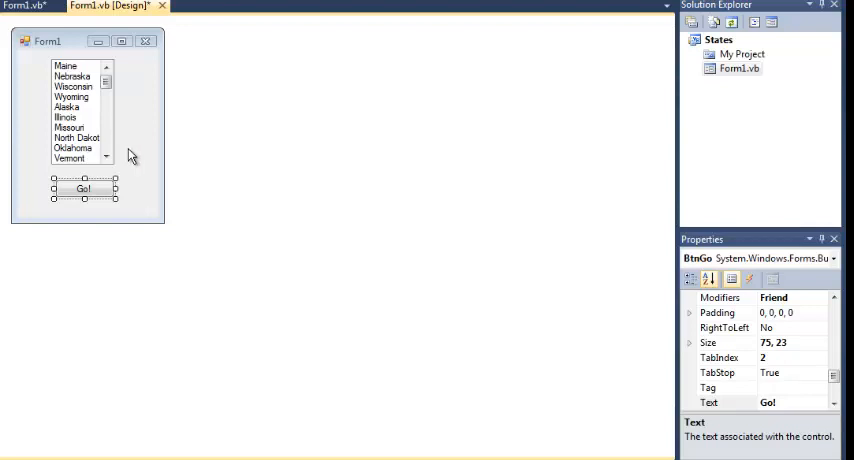
Generate the empty BtnGo_Click handler from the Go button on the form
{"action": "left_click", "coordinate": [78, 110]}
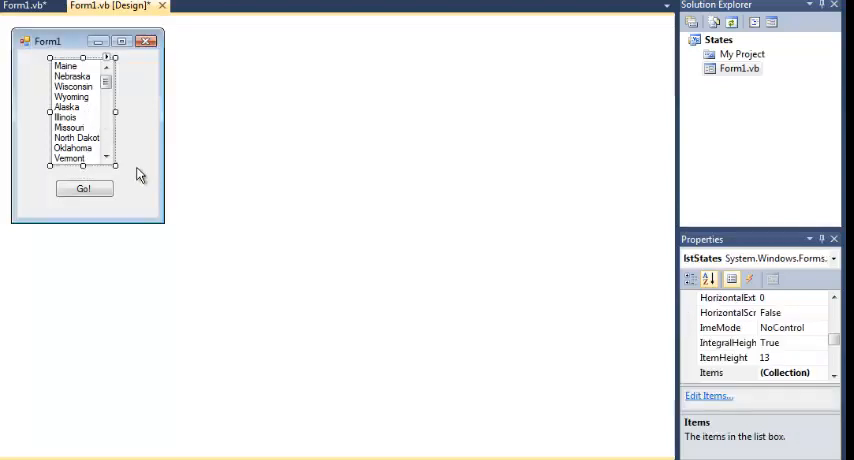
{"action": "mouse_move", "coordinate": [364, 212]}
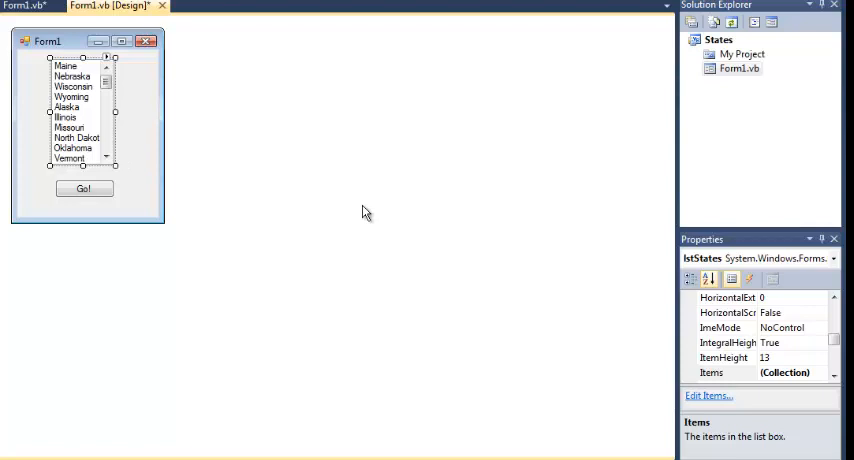
{"action": "mouse_move", "coordinate": [504, 300]}
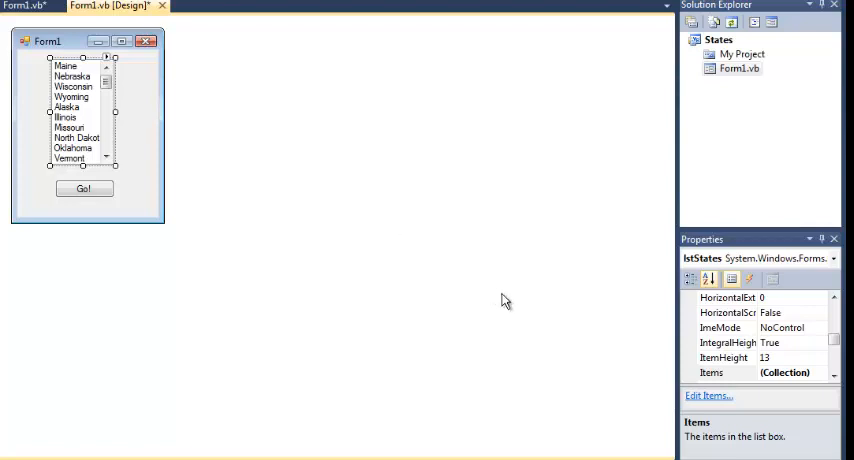
{"action": "mouse_move", "coordinate": [376, 190]}
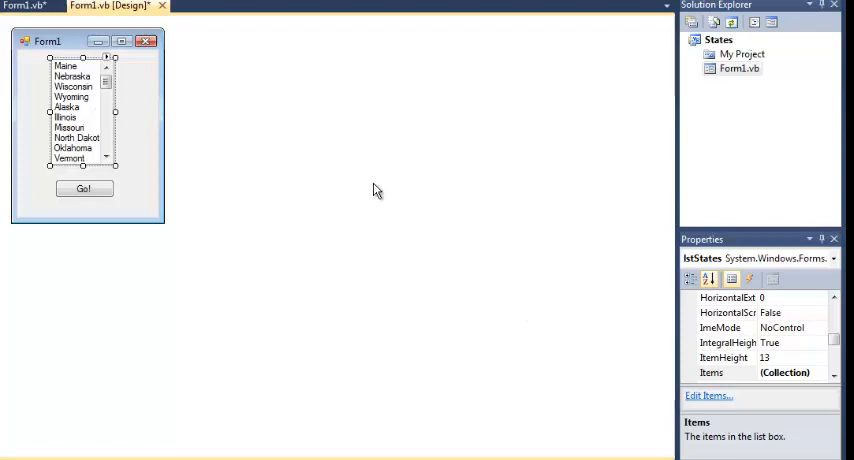
{"action": "mouse_move", "coordinate": [720, 376]}
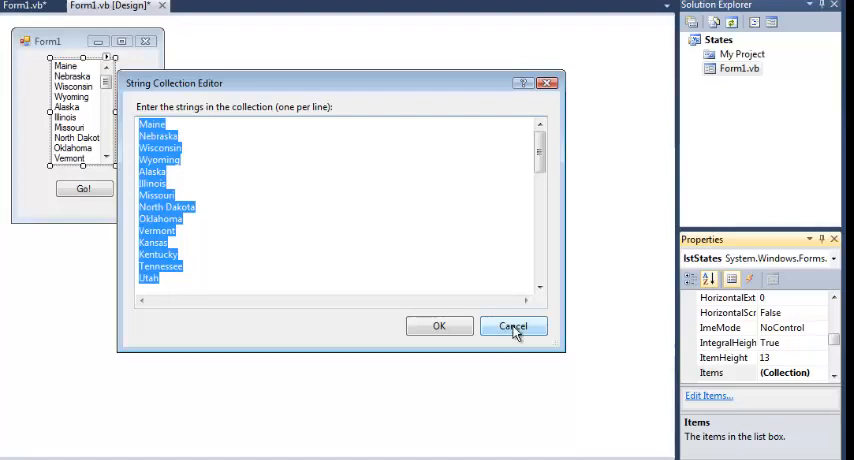
{"action": "left_click", "coordinate": [512, 326]}
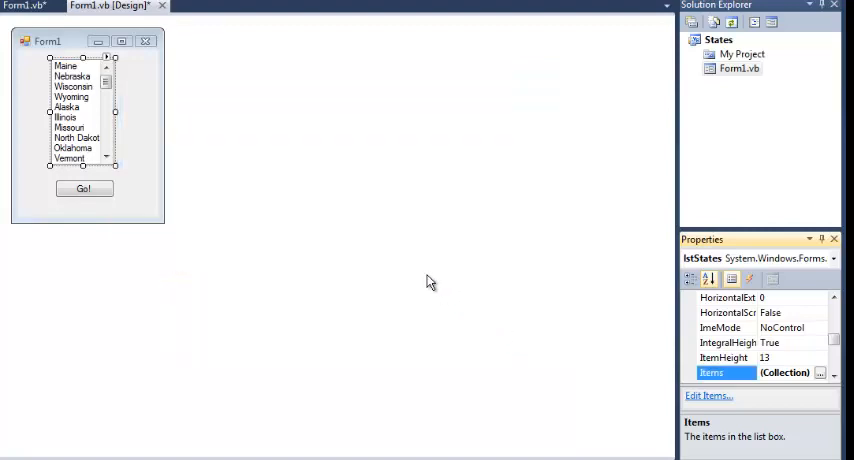
{"action": "mouse_move", "coordinate": [196, 140]}
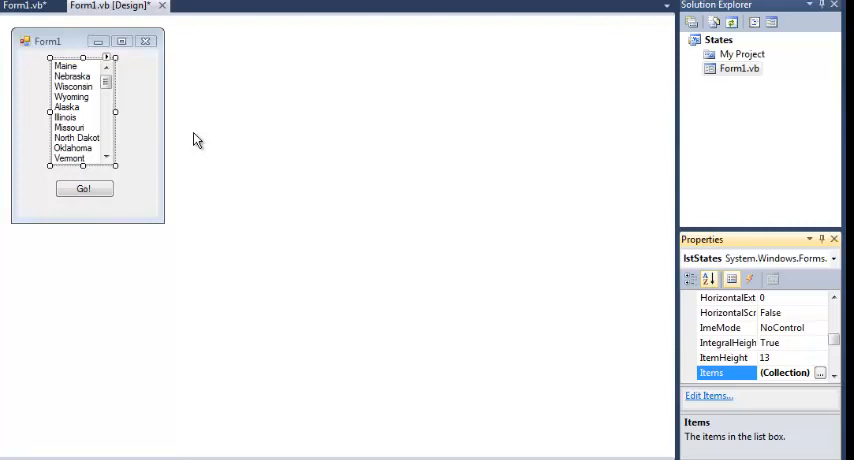
{"action": "mouse_move", "coordinate": [210, 144]}
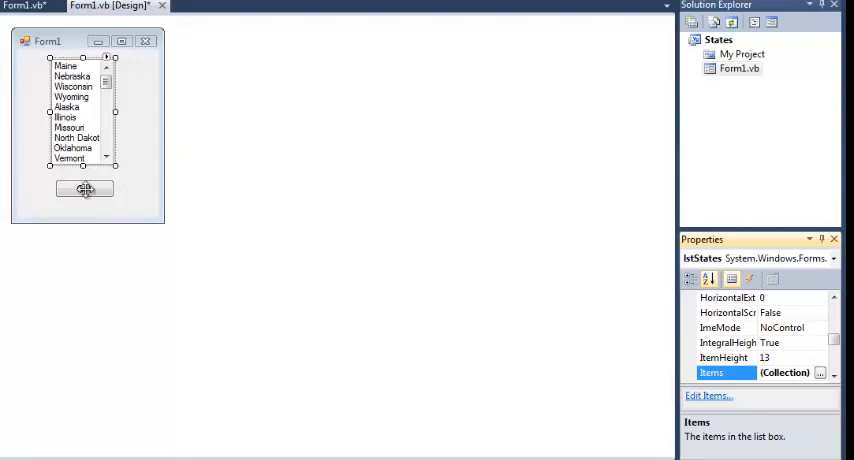
{"action": "double_click", "coordinate": [84, 188]}
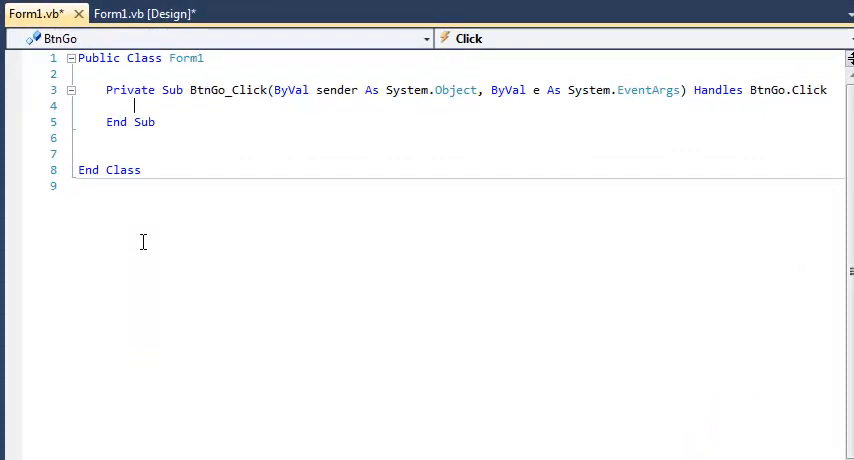
{"action": "mouse_move", "coordinate": [176, 228]}
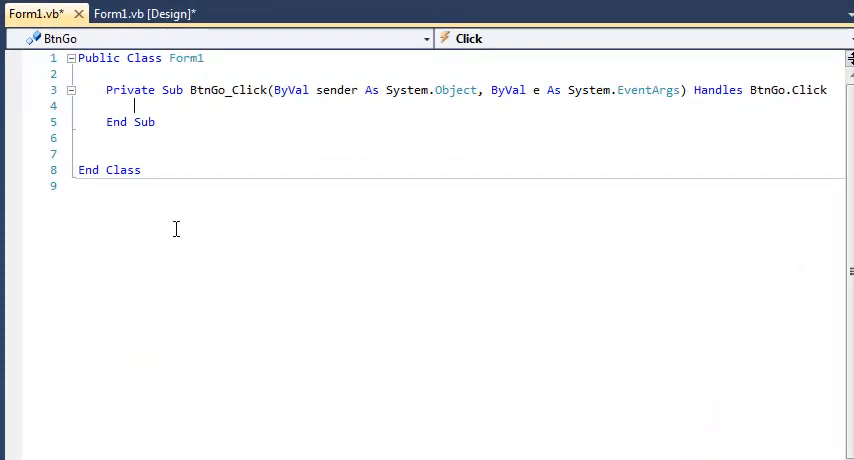
Begin a new Sub addState( declaration on a line after the click handler
{"action": "left_click", "coordinate": [178, 122]}
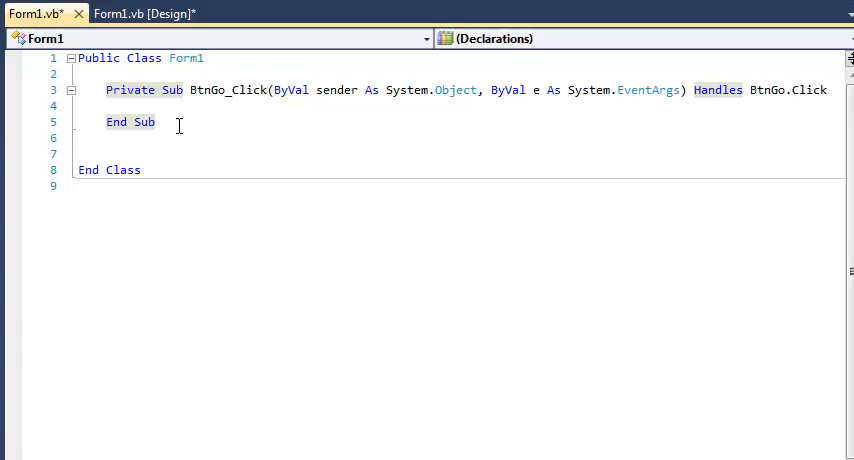
{"action": "key", "text": "enter"}
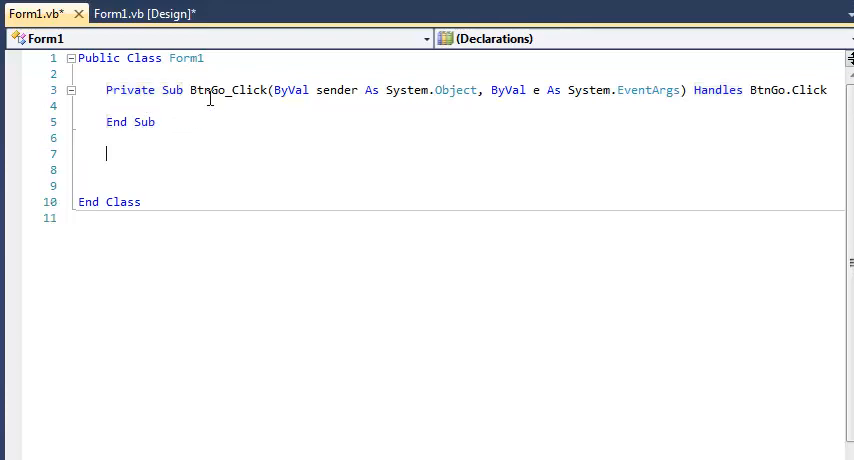
{"action": "mouse_move", "coordinate": [402, 118]}
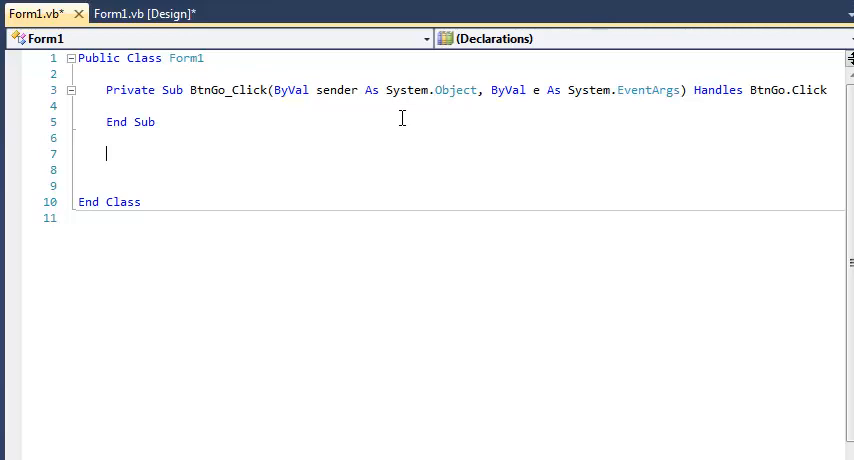
{"action": "type", "text": "Sub"}
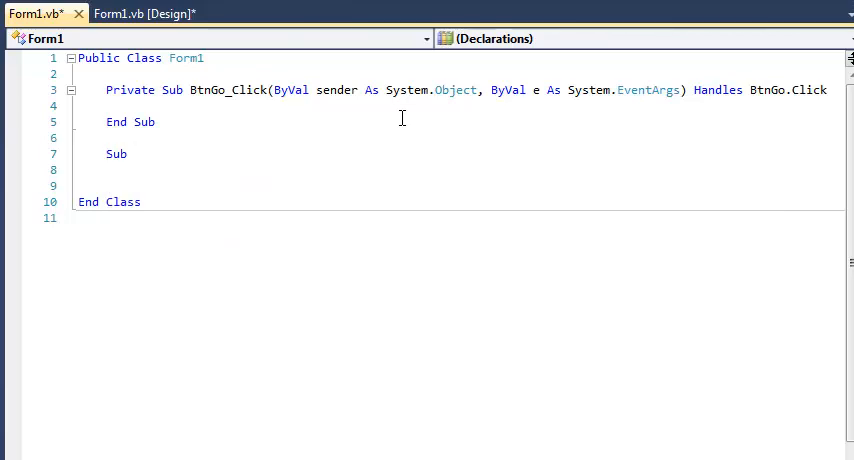
{"action": "type", "text": "add"}
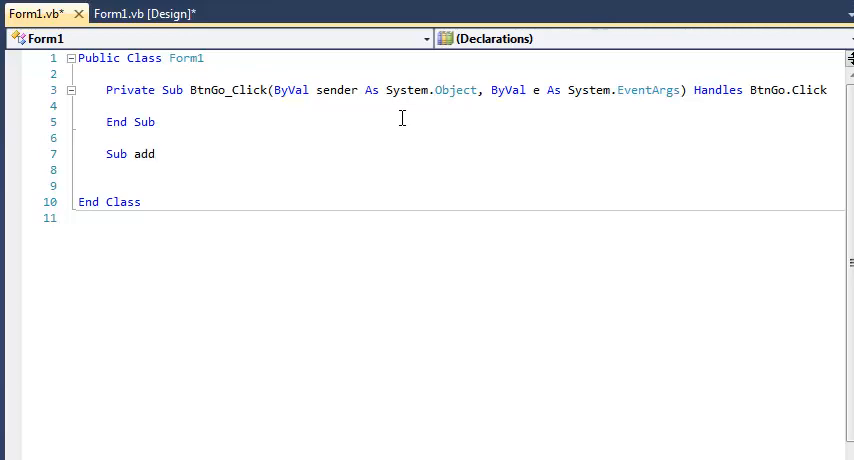
{"action": "type", "text": "State"}
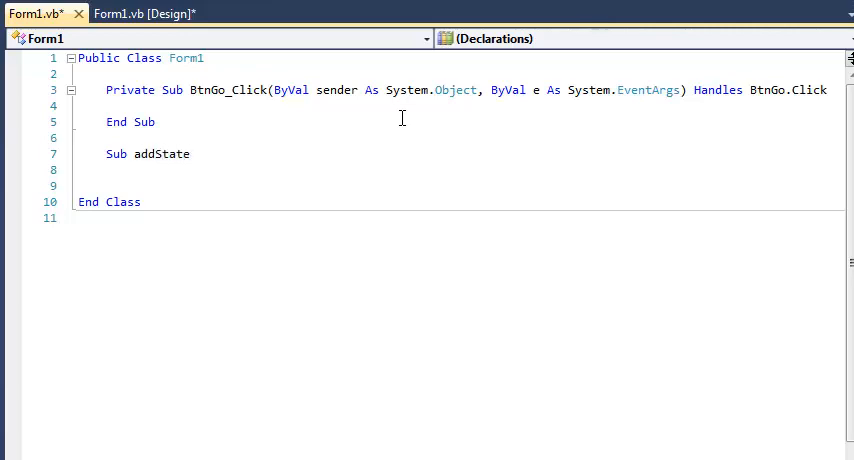
{"action": "type", "text": "("}
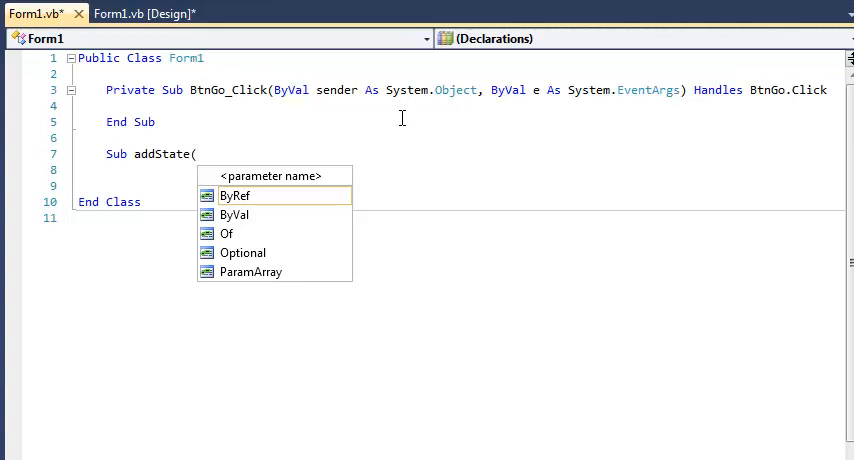
{"action": "mouse_move", "coordinate": [352, 132]}
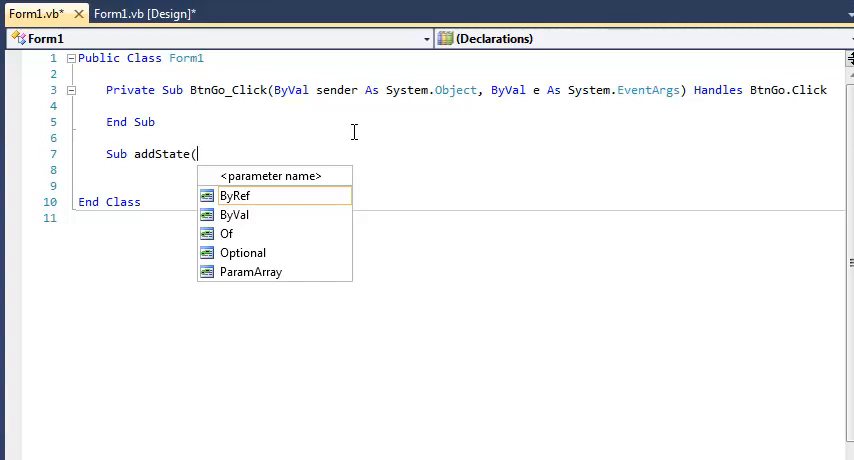
Finish addState with parameter st As String and an empty body
{"action": "type", "text": "st"}
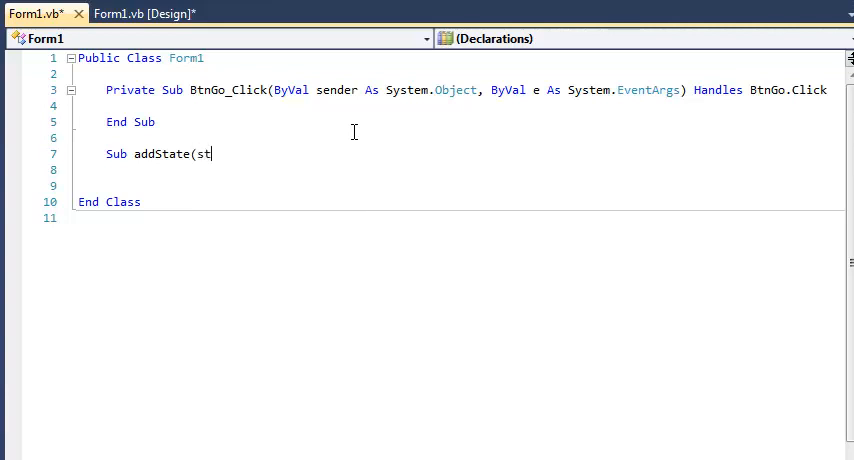
{"action": "type", "text": "As"}
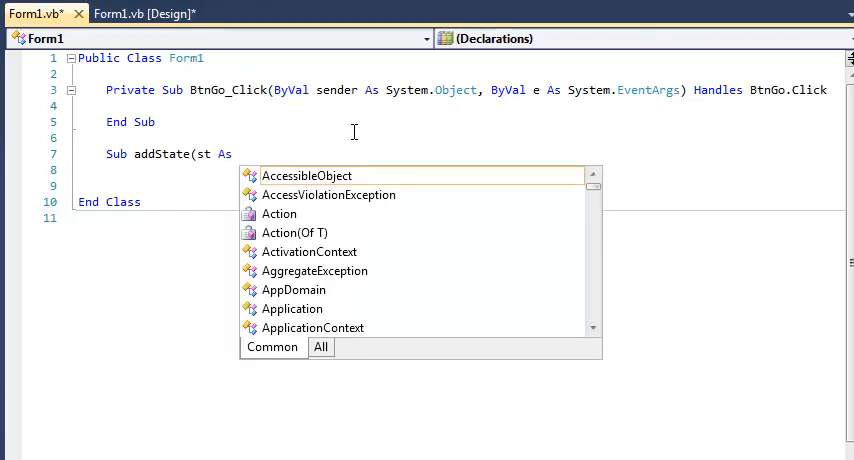
{"action": "type", "text": "string)"}
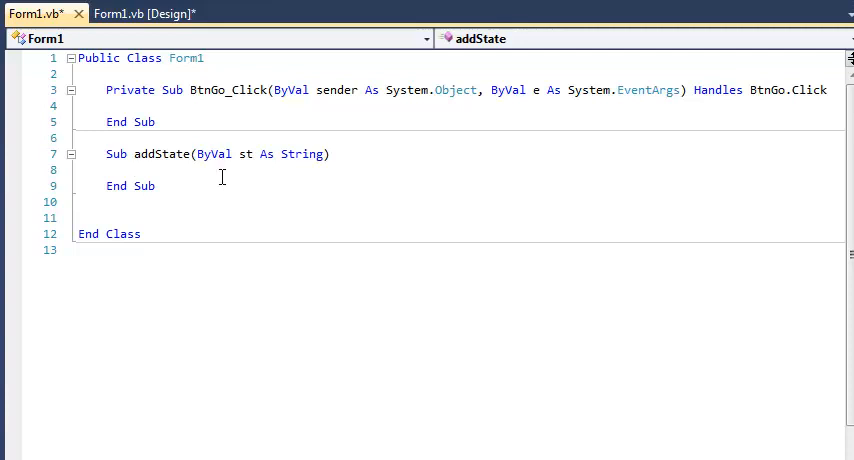
{"action": "left_click", "coordinate": [118, 170]}
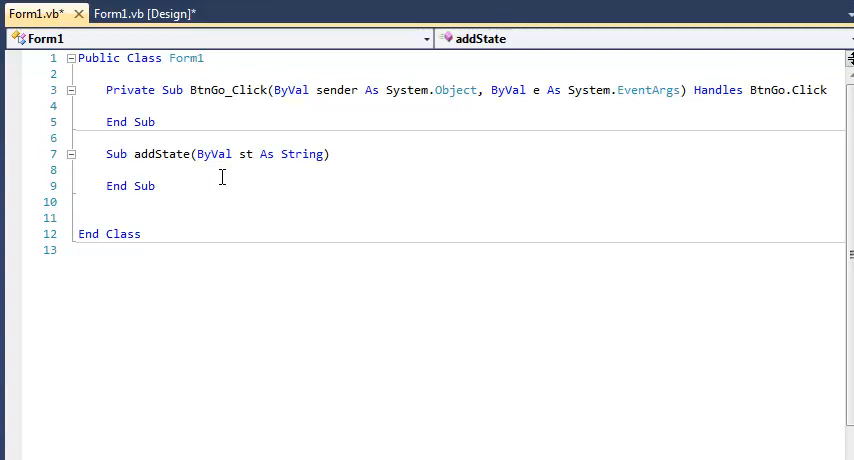
Write lstStates.Items.Add(st) as the body of addState
{"action": "type", "text": "lstStates"}
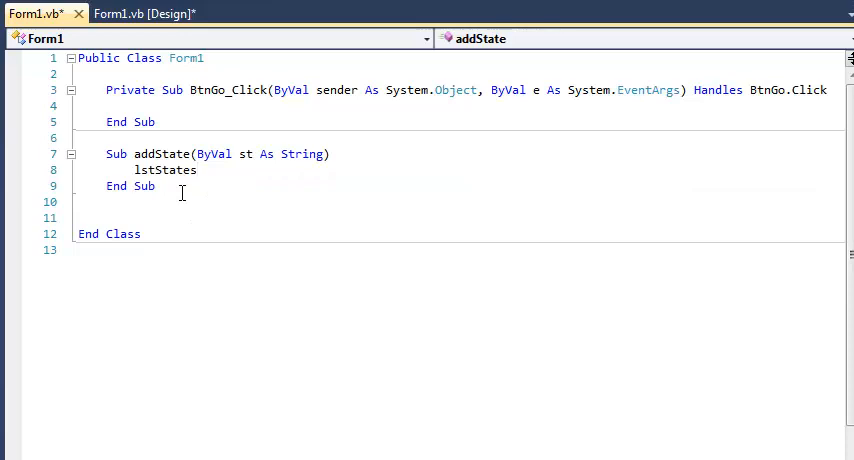
{"action": "type", "text": ".ite"}
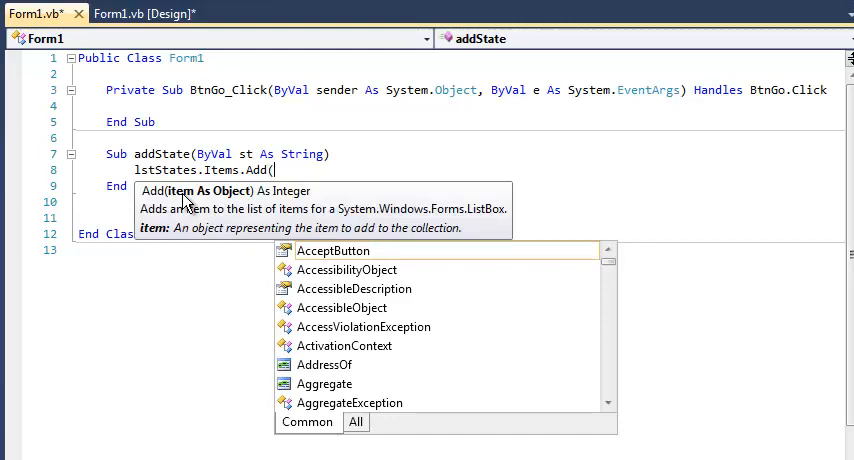
{"action": "mouse_move", "coordinate": [332, 250]}
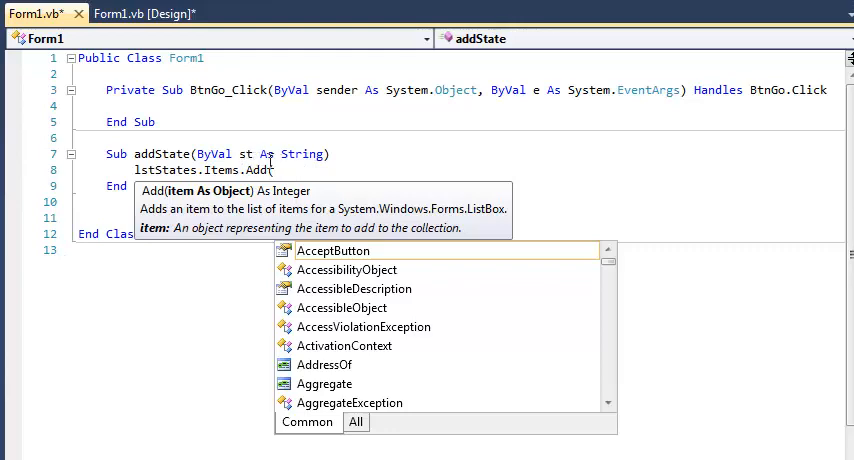
{"action": "type", "text": "st)"}
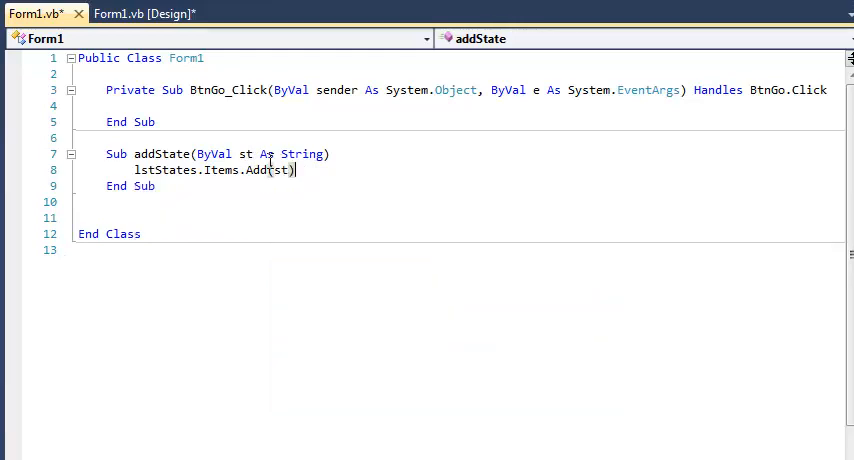
{"action": "left_click", "coordinate": [254, 224]}
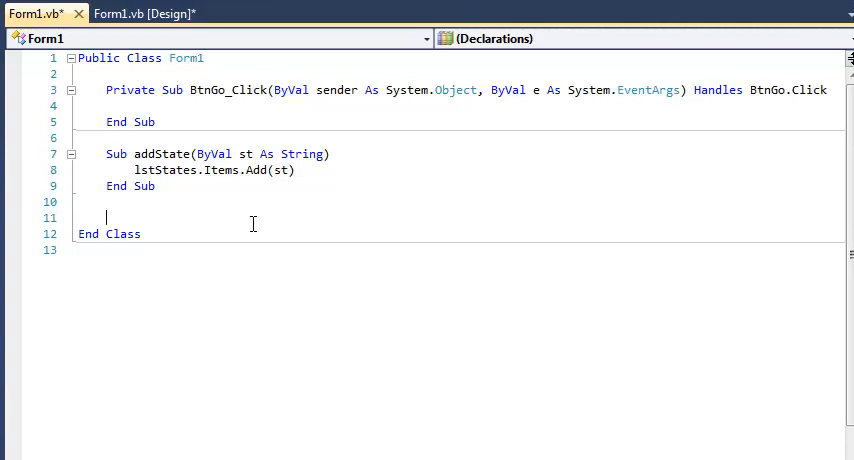
{"action": "mouse_move", "coordinate": [194, 208]}
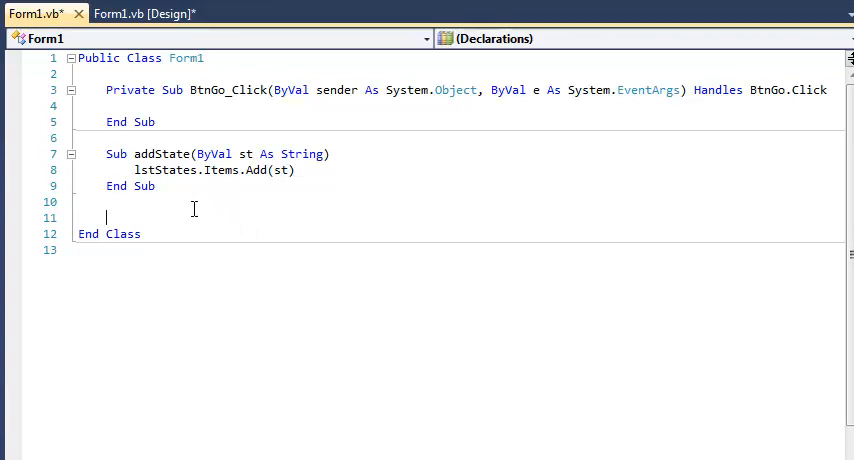
{"action": "mouse_move", "coordinate": [188, 218]}
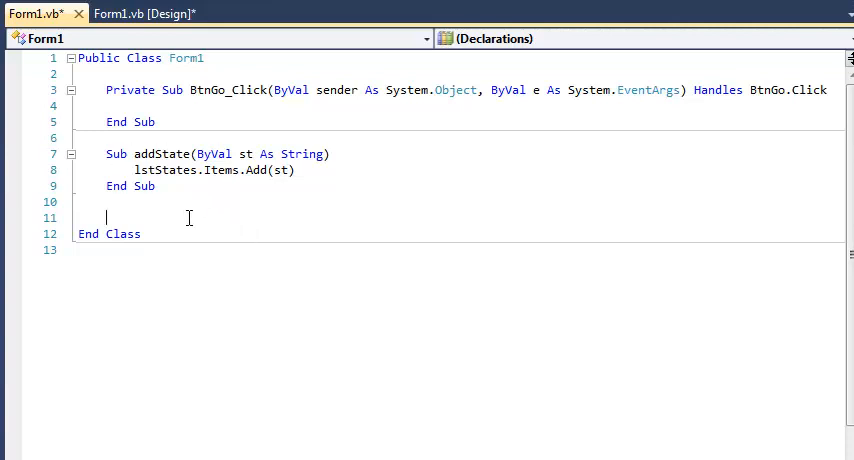
{"action": "mouse_move", "coordinate": [168, 194]}
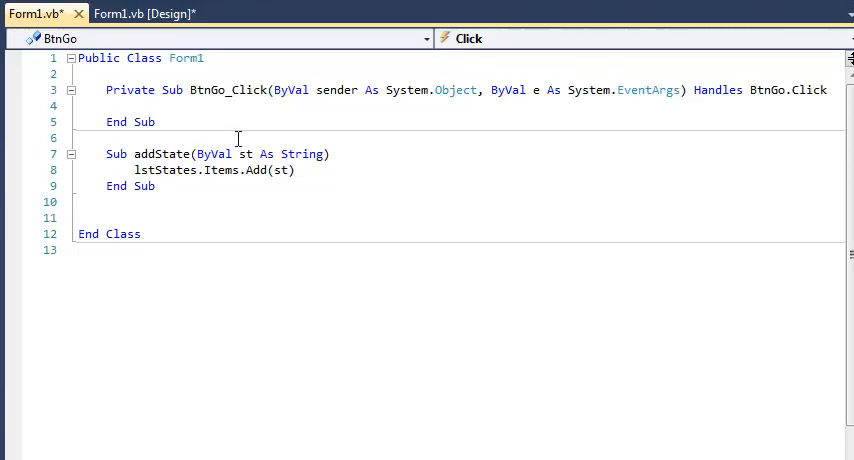
Call addState("Oregon") inside the BtnGo_Click handler
{"action": "type", "text": "addState(\"Oregon"}
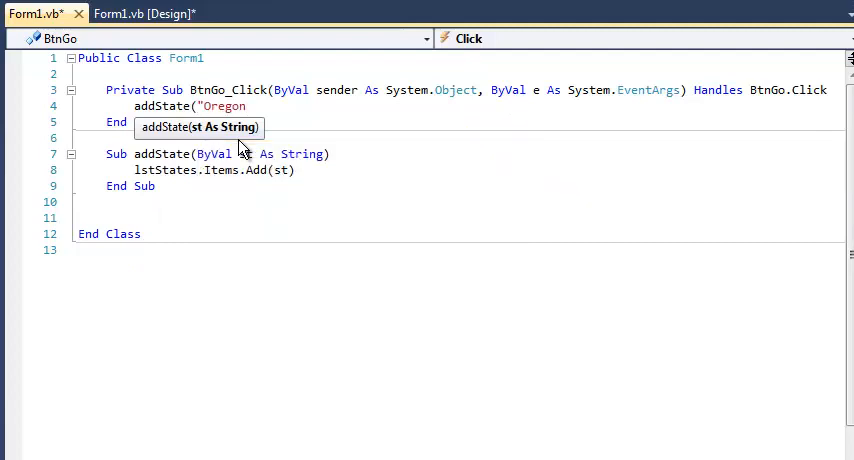
{"action": "left_click", "coordinate": [270, 186]}
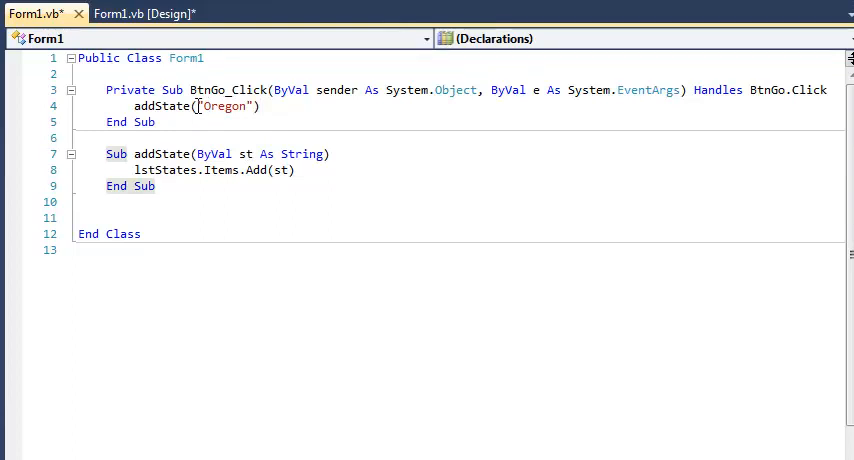
{"action": "left_click", "coordinate": [244, 152]}
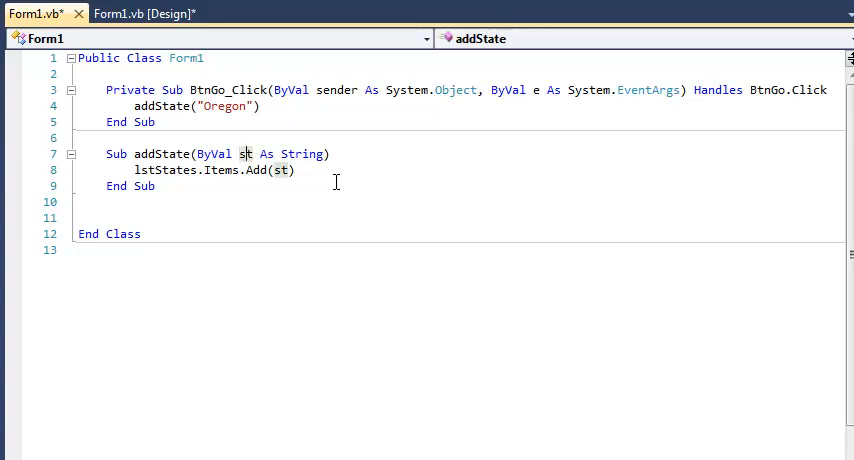
{"action": "mouse_move", "coordinate": [312, 200]}
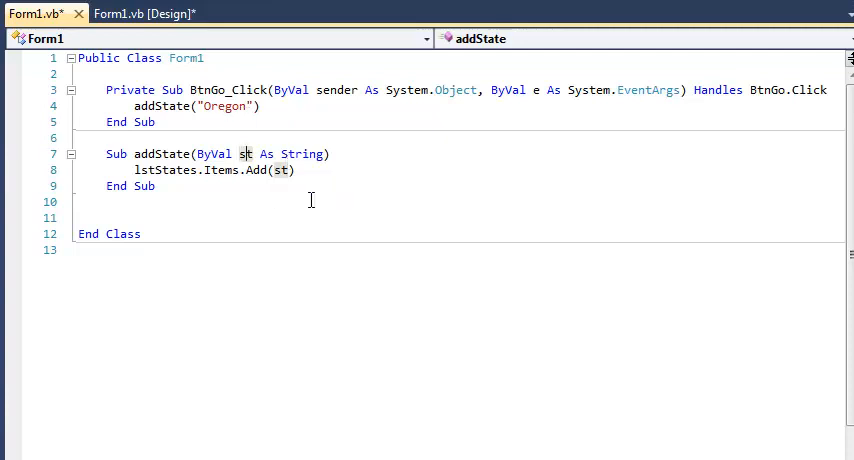
{"action": "mouse_move", "coordinate": [160, 108]}
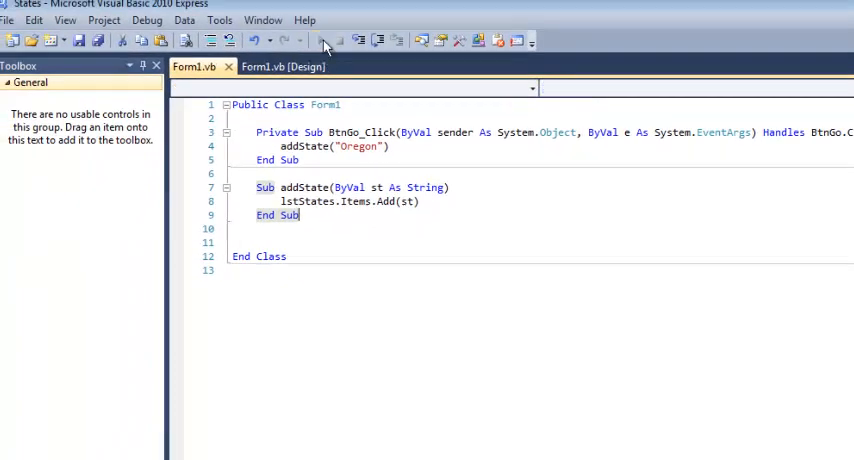
Start debugging to run the States form
{"action": "left_click", "coordinate": [308, 40]}
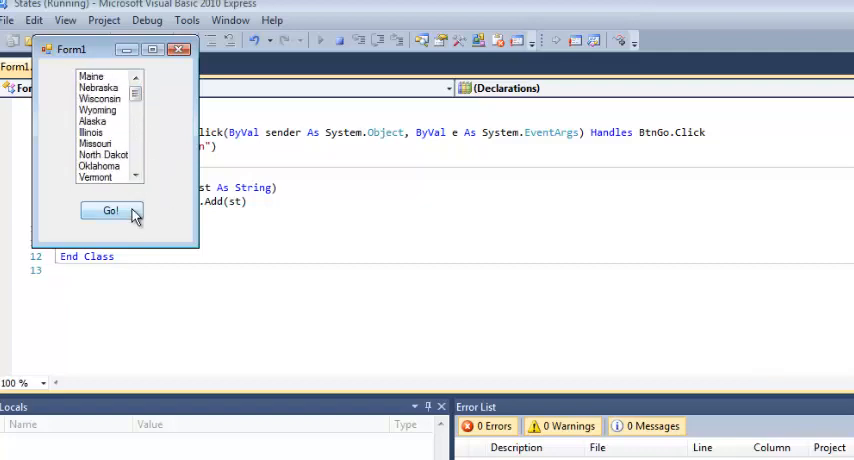
{"action": "mouse_move", "coordinate": [152, 200]}
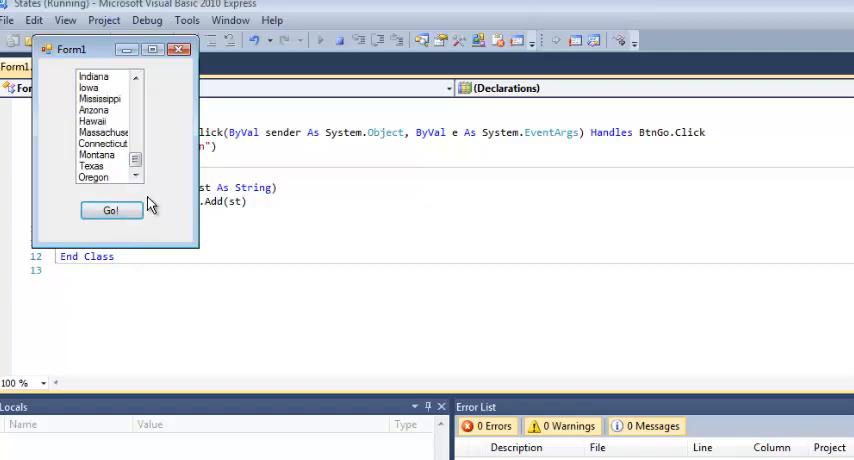
{"action": "mouse_move", "coordinate": [174, 224]}
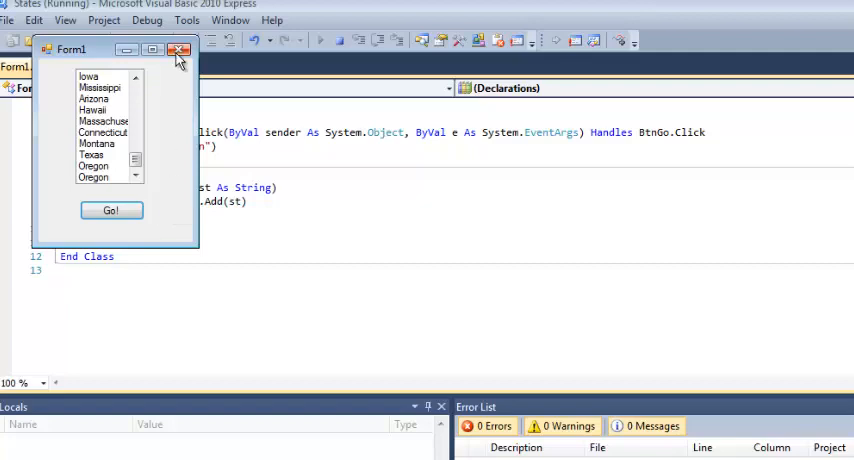
{"action": "mouse_move", "coordinate": [180, 50]}
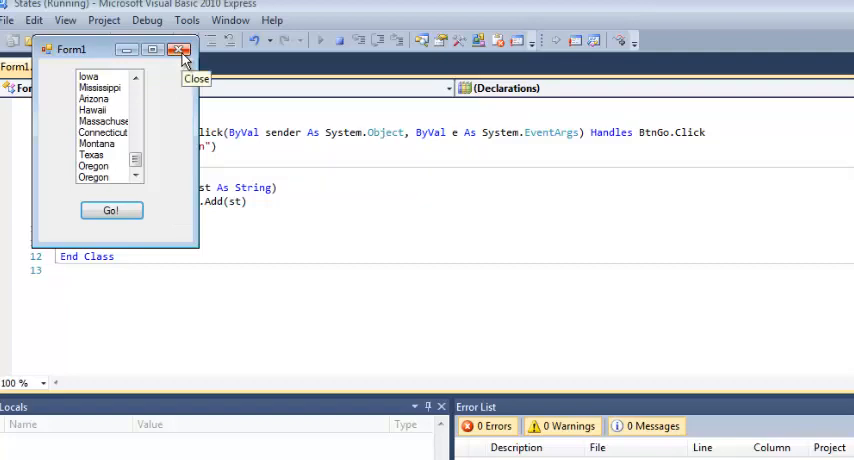
{"action": "mouse_move", "coordinate": [170, 118]}
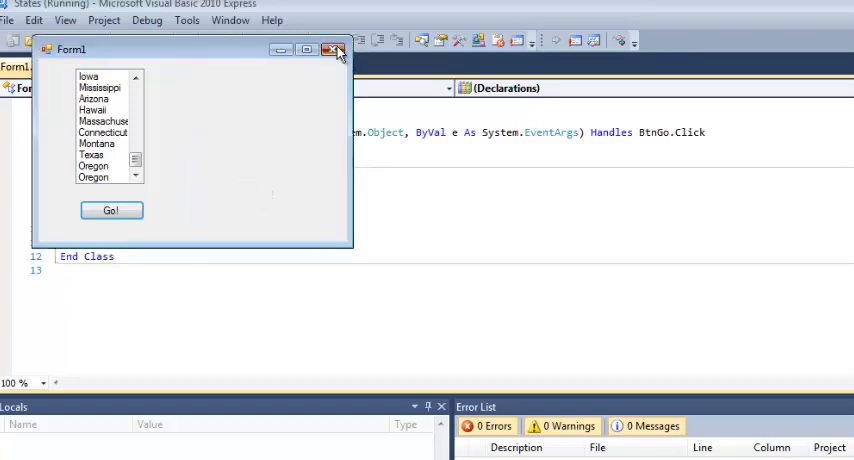
Close the running form and place a Label above the txtState text box in the designer
{"action": "left_click", "coordinate": [334, 48]}
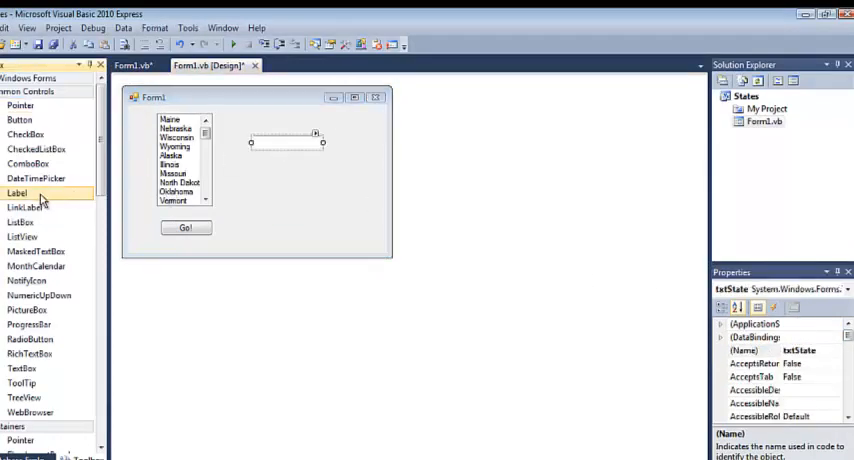
{"action": "left_click", "coordinate": [16, 192]}
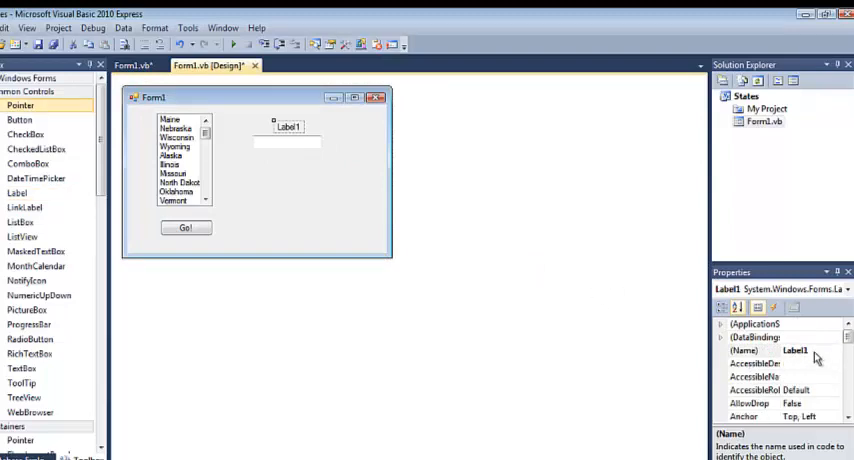
{"action": "scroll", "scroll_direction": "down", "scroll_amount": 3}
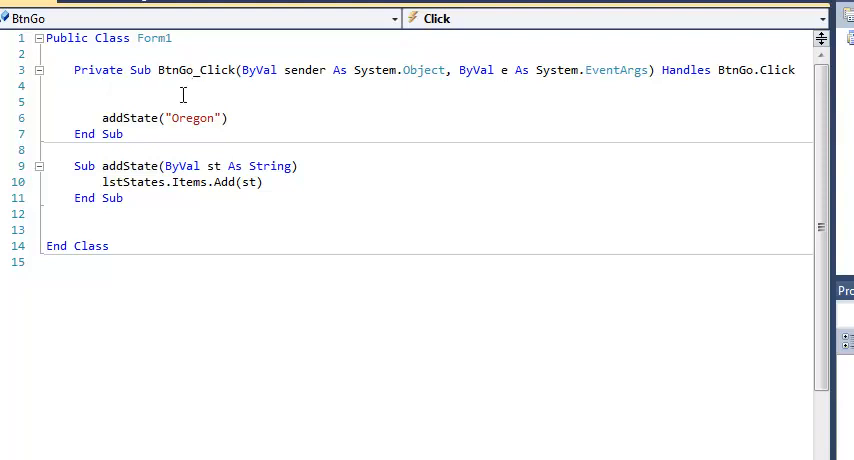
Declare Dim state As String = txtState.Text and pass state to addState instead of "Oregon"
{"action": "type", "text": "dim"}
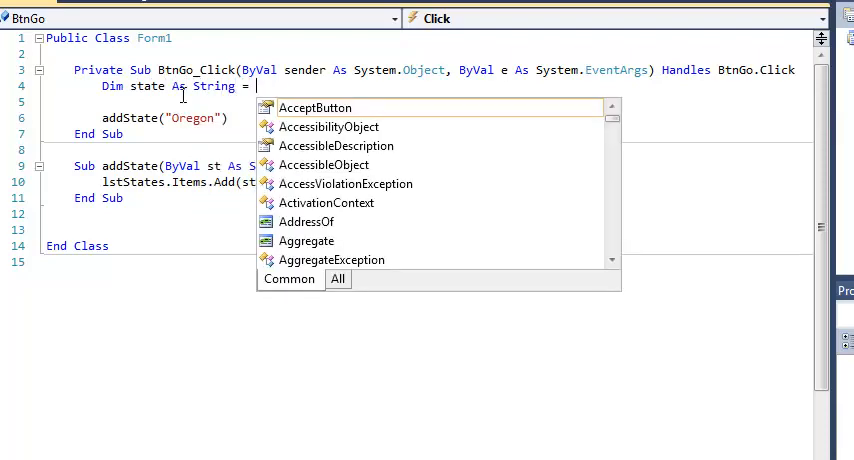
{"action": "type", "text": "txtState.Text"}
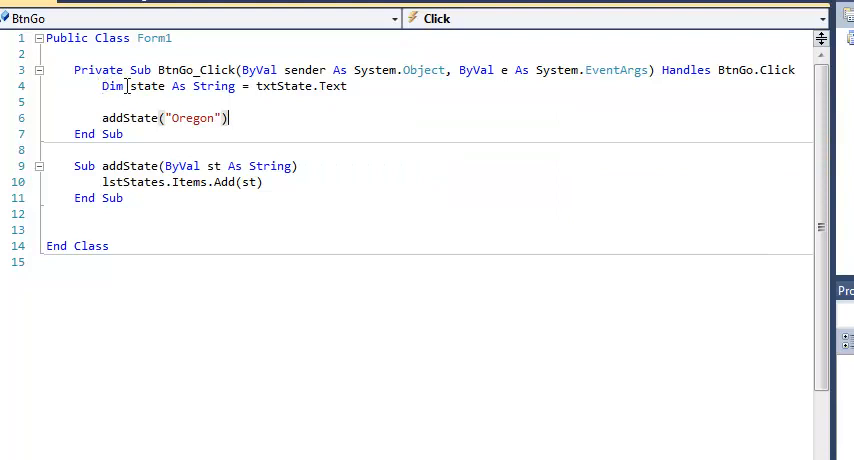
{"action": "mouse_move", "coordinate": [214, 86]}
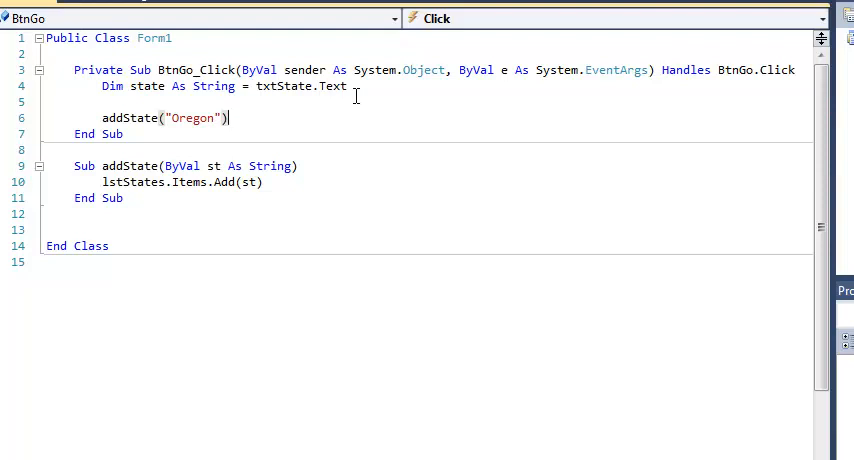
{"action": "mouse_move", "coordinate": [124, 118]}
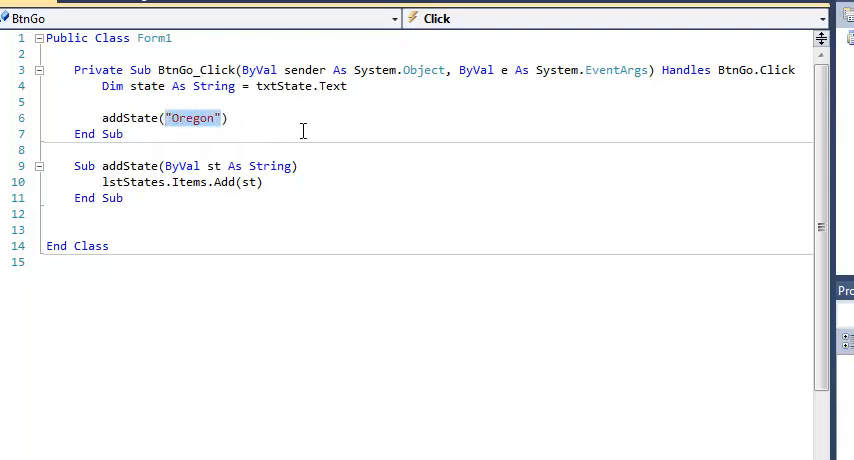
{"action": "type", "text": "state"}
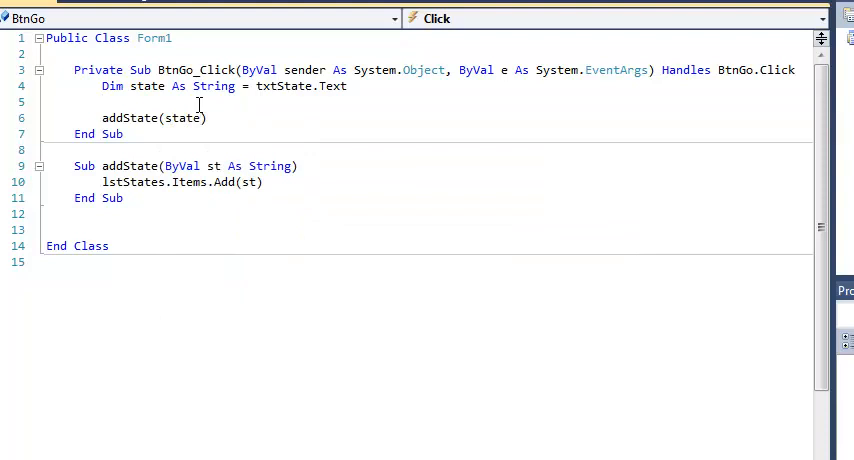
{"action": "mouse_move", "coordinate": [180, 118]}
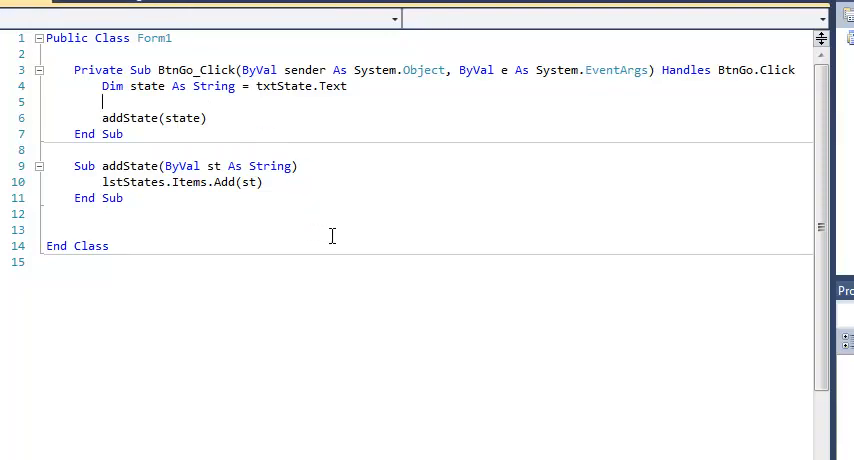
Run the form, add OR and NV to the states list with Go!, then close it
{"action": "key", "text": "F5"}
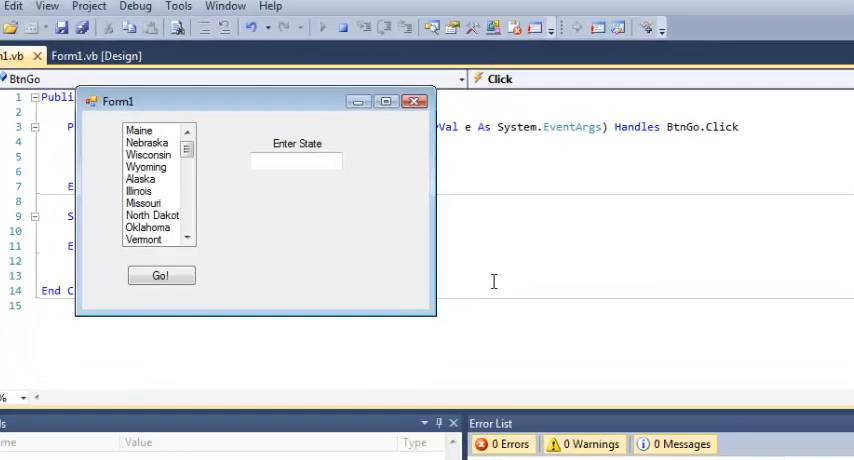
{"action": "type", "text": "O"}
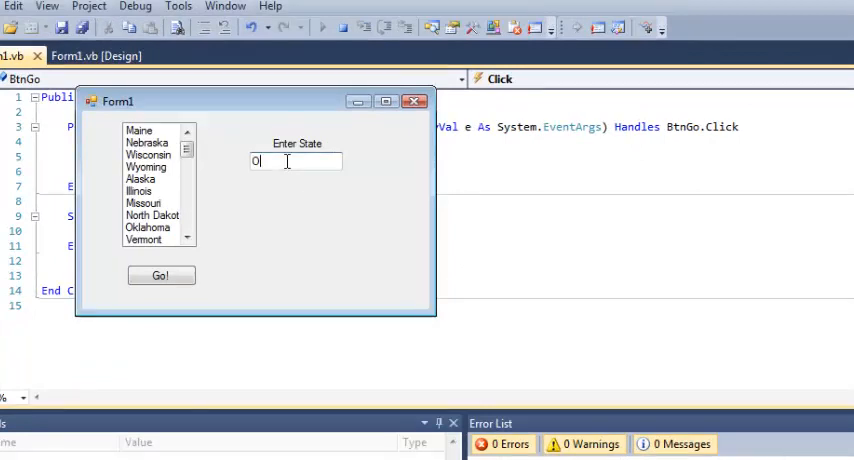
{"action": "type", "text": "R"}
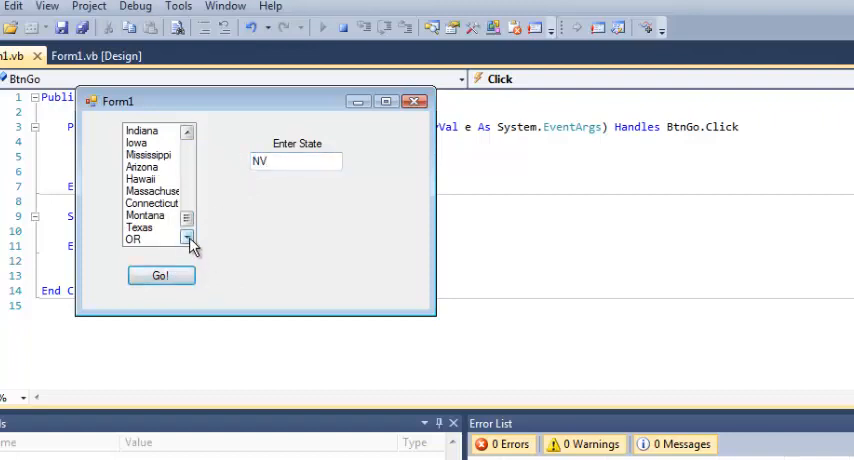
{"action": "left_click", "coordinate": [188, 240]}
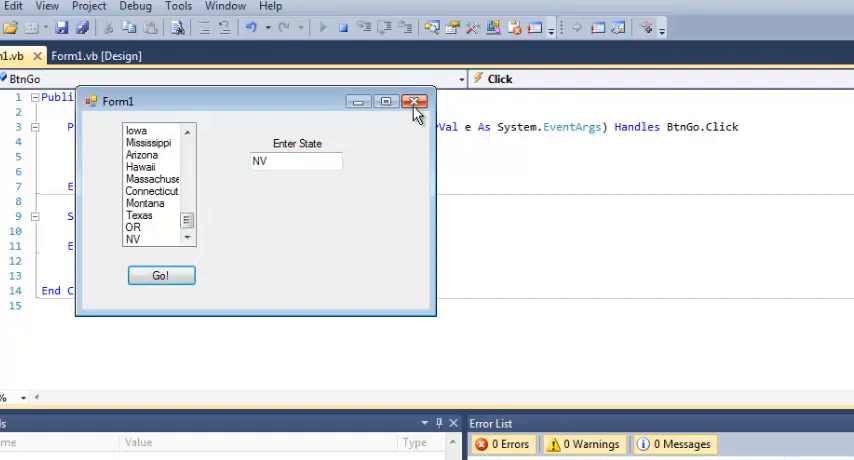
{"action": "left_click", "coordinate": [414, 100]}
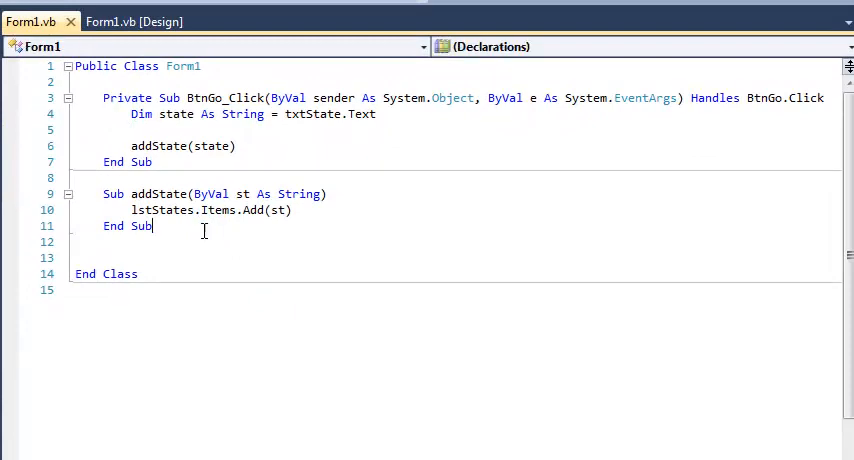
{"action": "mouse_move", "coordinate": [208, 264]}
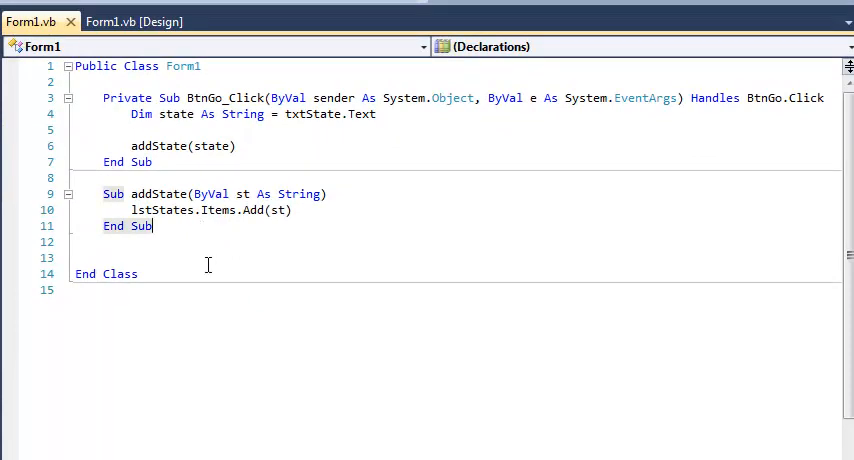
{"action": "mouse_move", "coordinate": [352, 294]}
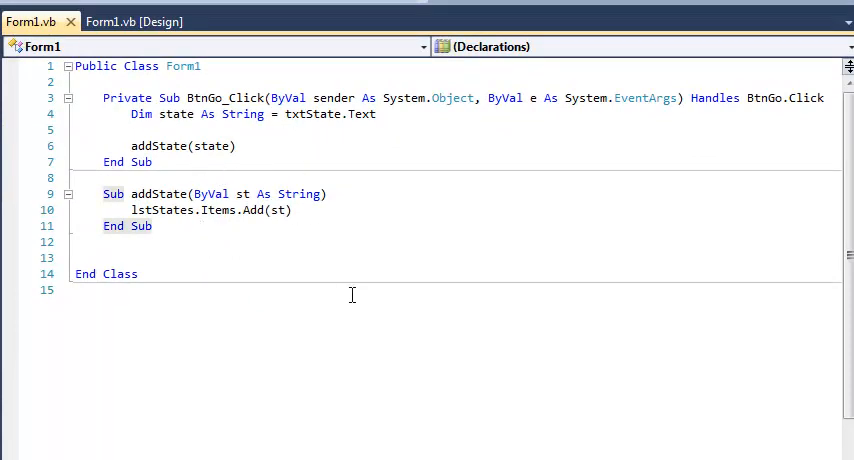